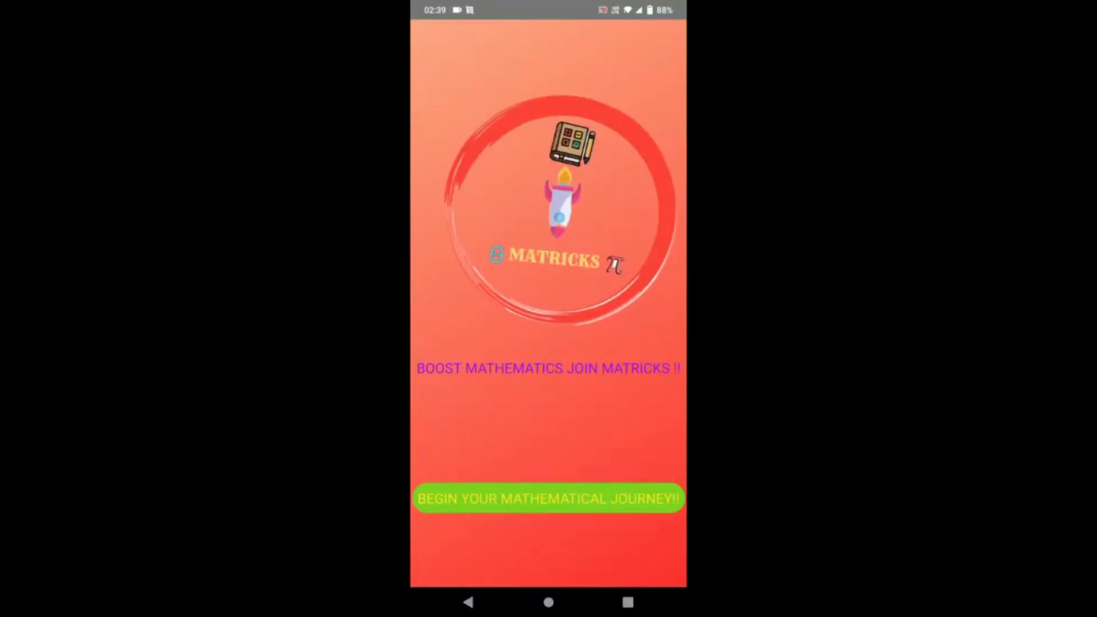
Begin the mathematical journey from the splash screen to reach the Student/Teacher role choice
{"action": "left_click", "coordinate": [548, 498]}
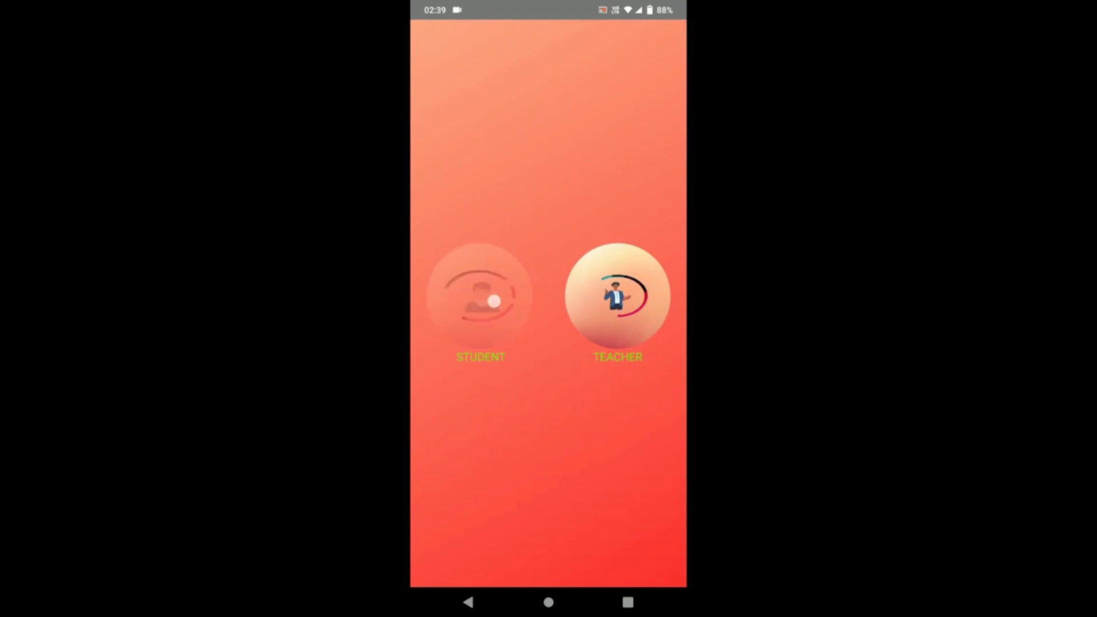
{"action": "left_click", "coordinate": [481, 297]}
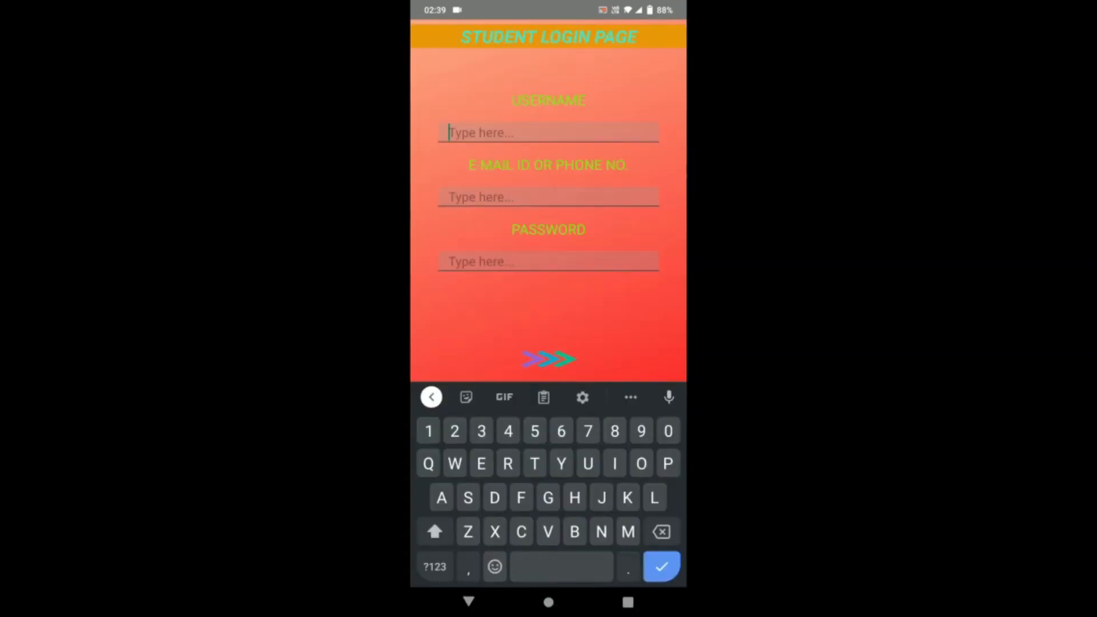
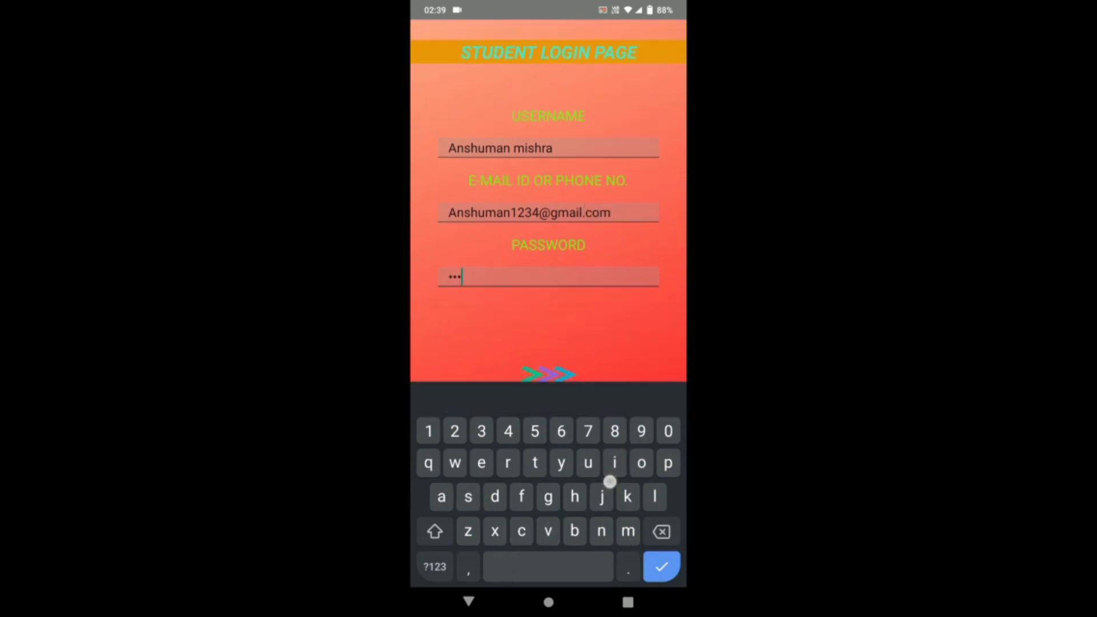
Finish the password entry and submit the student login to reach the welcome home screen
{"action": "left_click", "coordinate": [660, 566]}
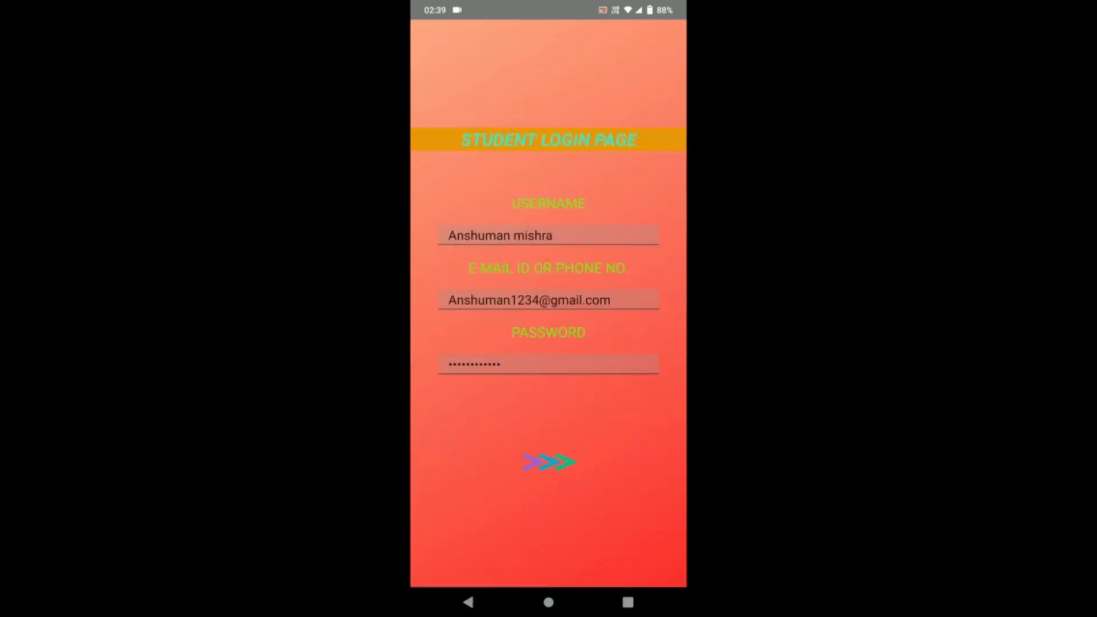
{"action": "left_click", "coordinate": [548, 461]}
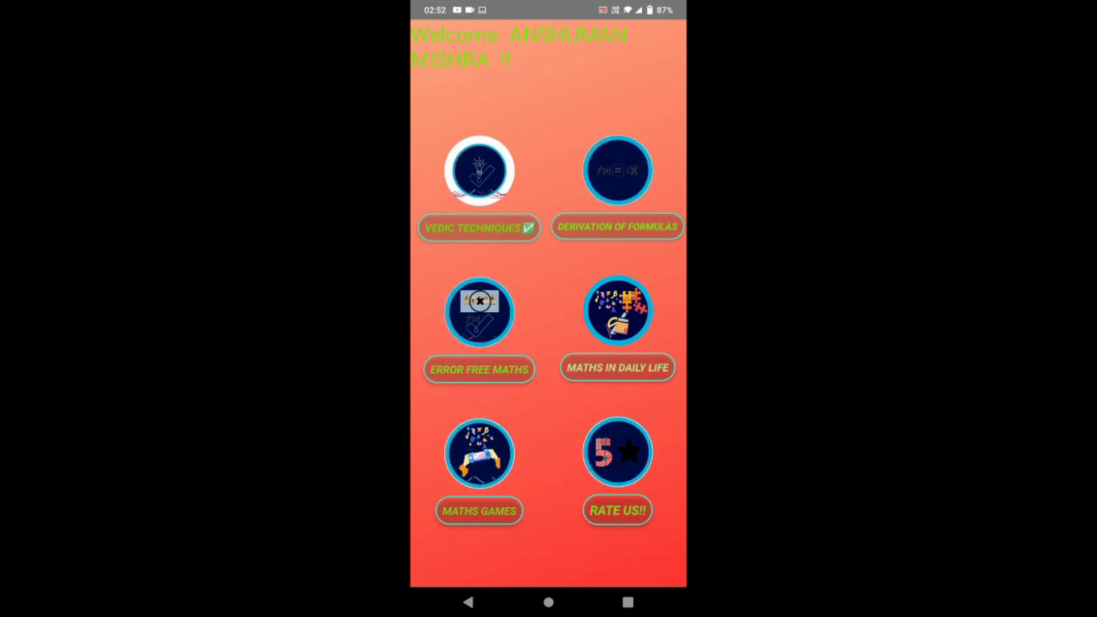
Read through the Vedic Techniques tricks article on its Adobe Spark page
{"action": "left_click", "coordinate": [479, 170]}
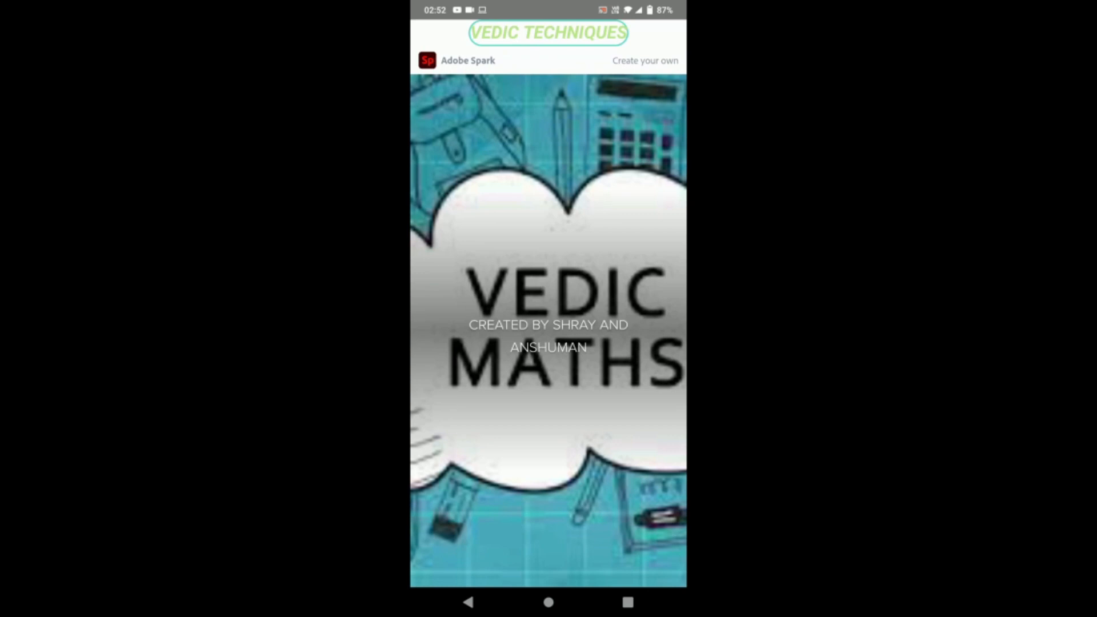
{"action": "left_click", "coordinate": [606, 251]}
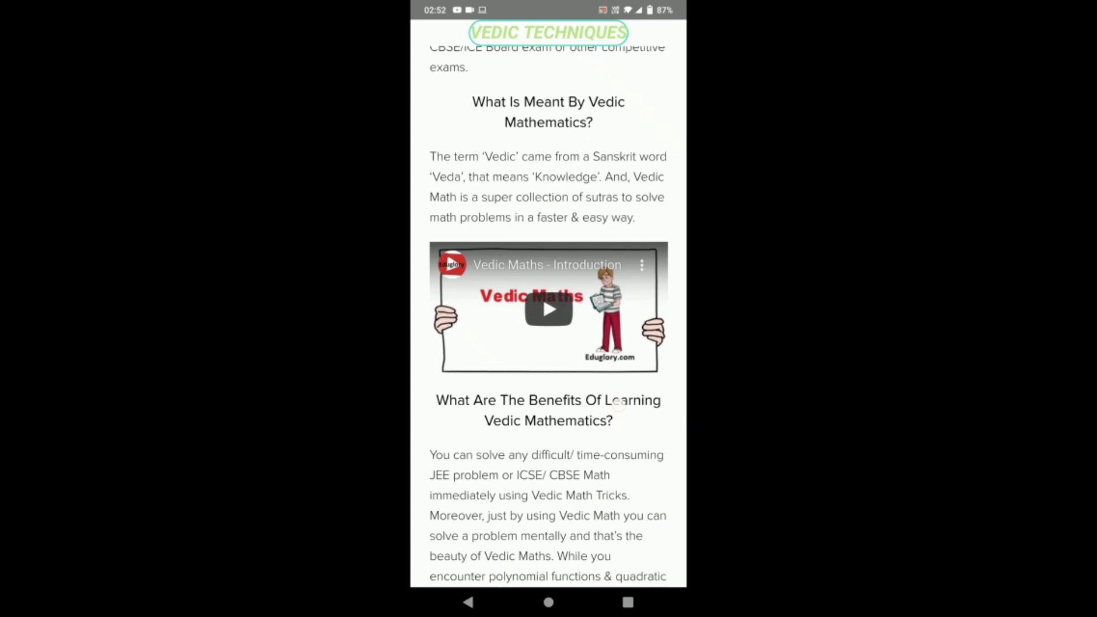
{"action": "scroll", "scroll_direction": "down", "scroll_amount": 3}
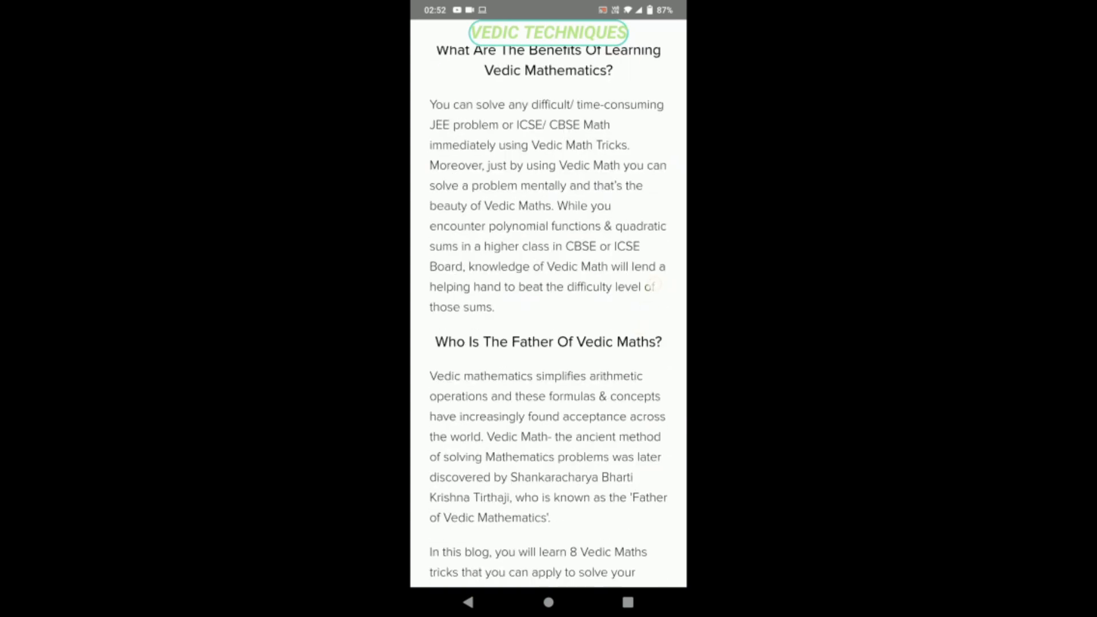
{"action": "scroll", "scroll_direction": "down", "scroll_amount": 3}
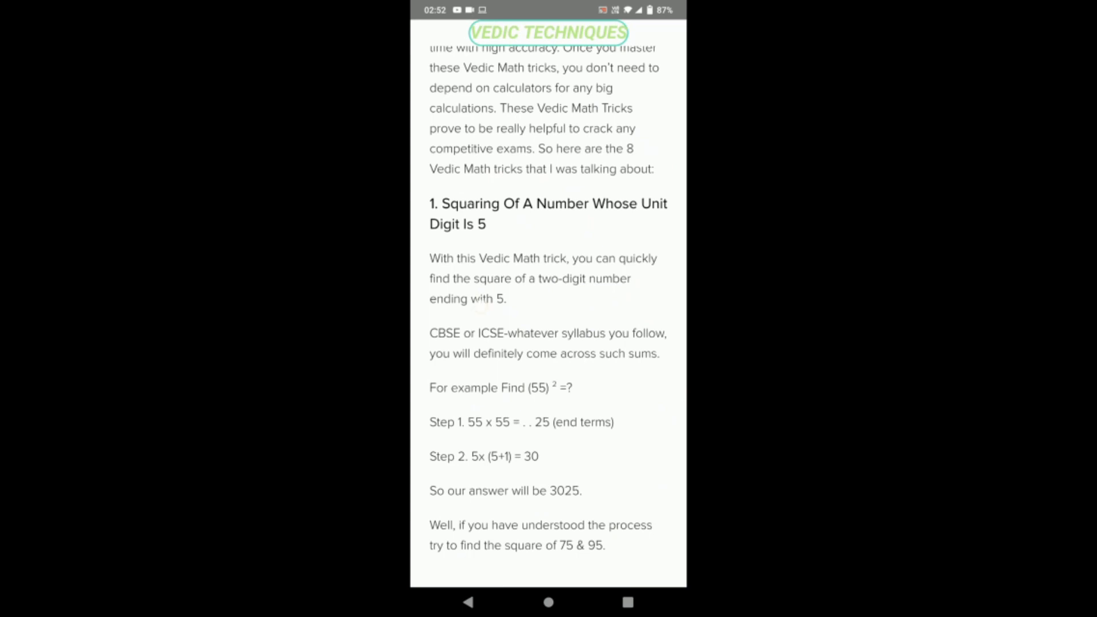
{"action": "scroll", "scroll_direction": "down", "scroll_amount": 3}
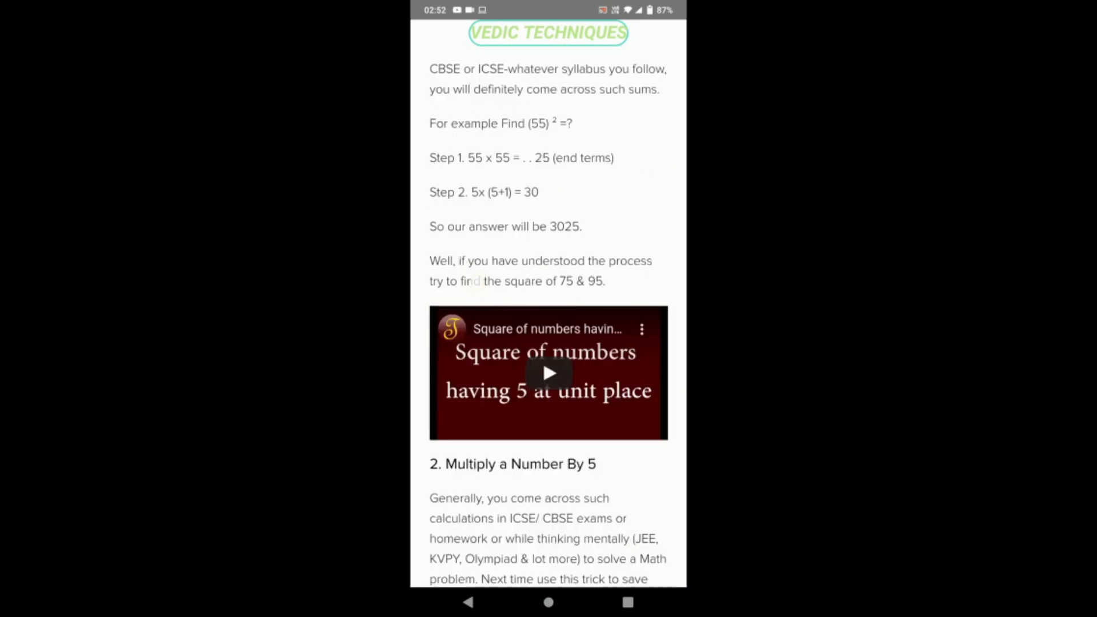
{"action": "scroll", "scroll_direction": "down", "scroll_amount": 3}
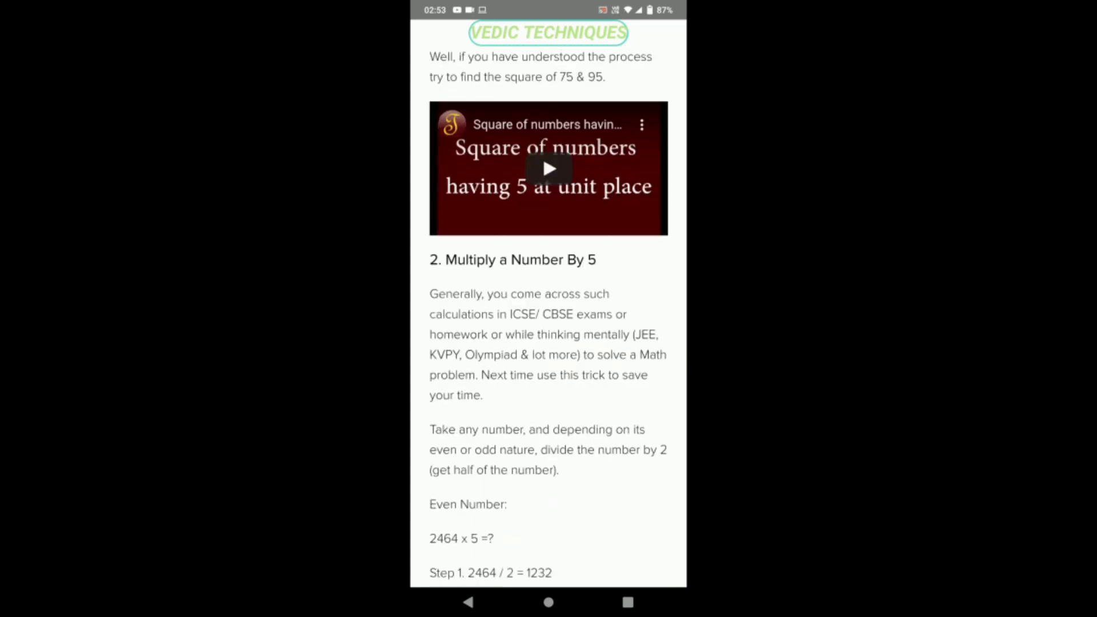
{"action": "scroll", "scroll_direction": "up", "scroll_amount": 3}
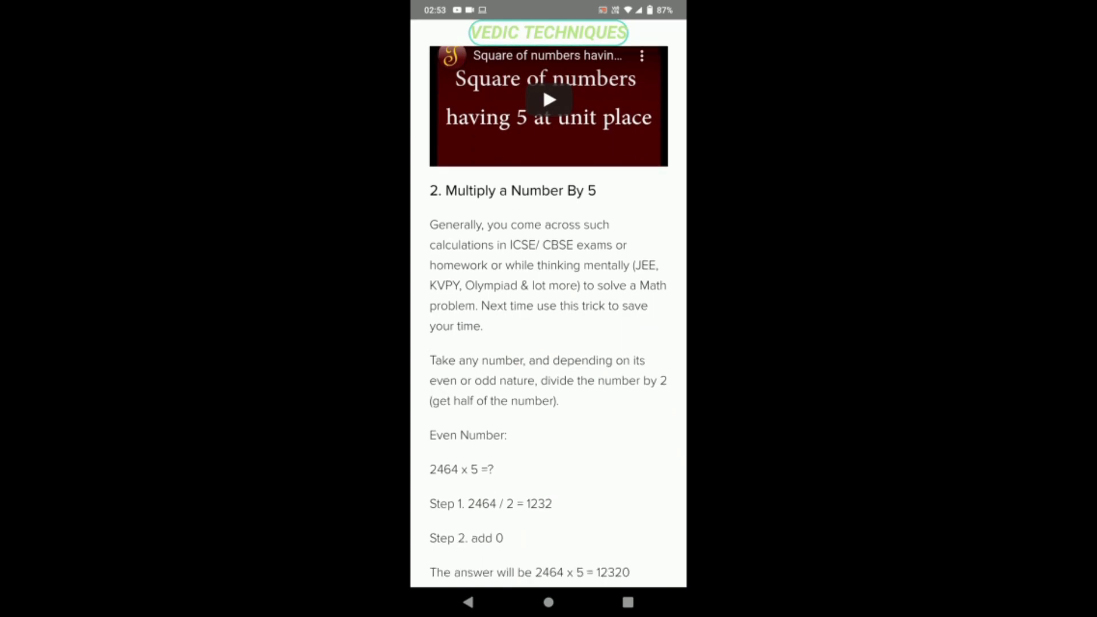
{"action": "scroll", "scroll_direction": "down", "scroll_amount": 3}
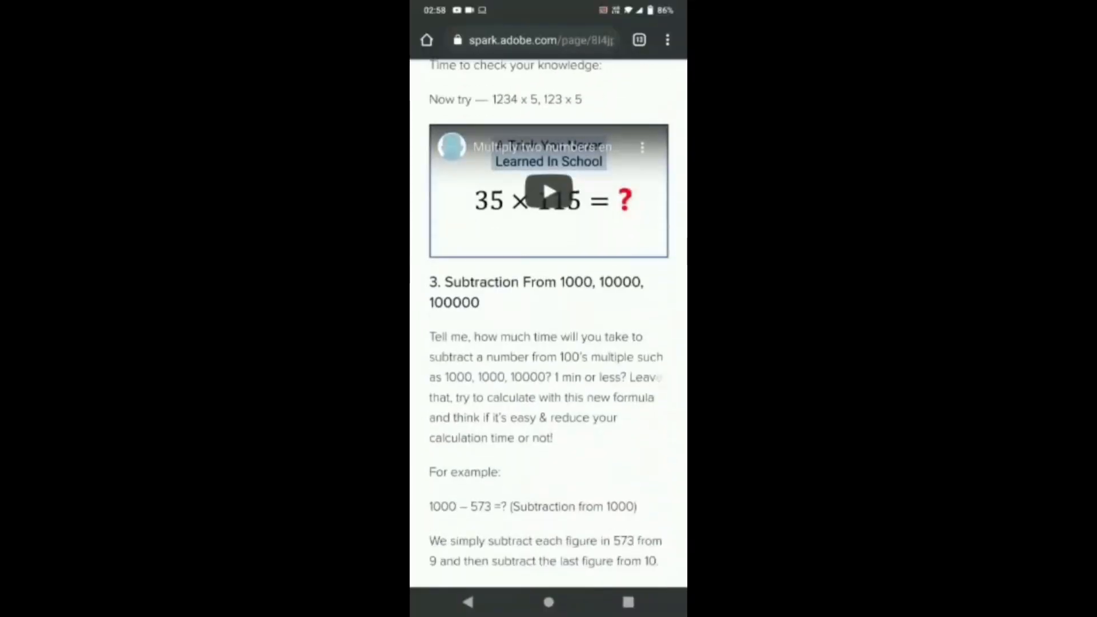
{"action": "scroll", "scroll_direction": "down", "scroll_amount": 3}
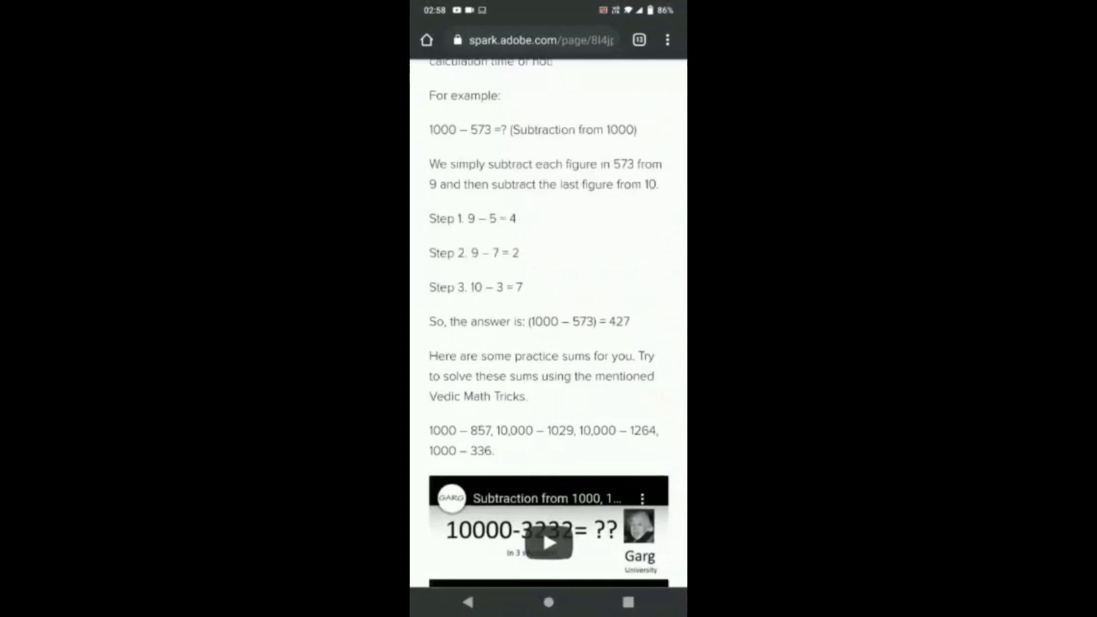
{"action": "scroll", "scroll_direction": "down", "scroll_amount": 3}
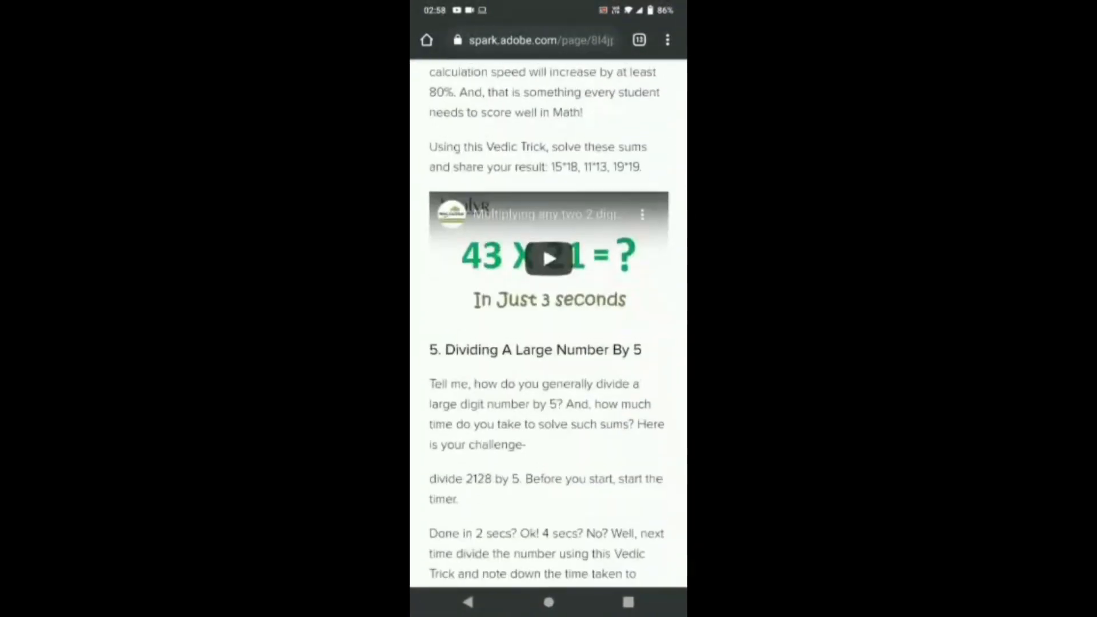
{"action": "scroll", "scroll_direction": "down", "scroll_amount": 3}
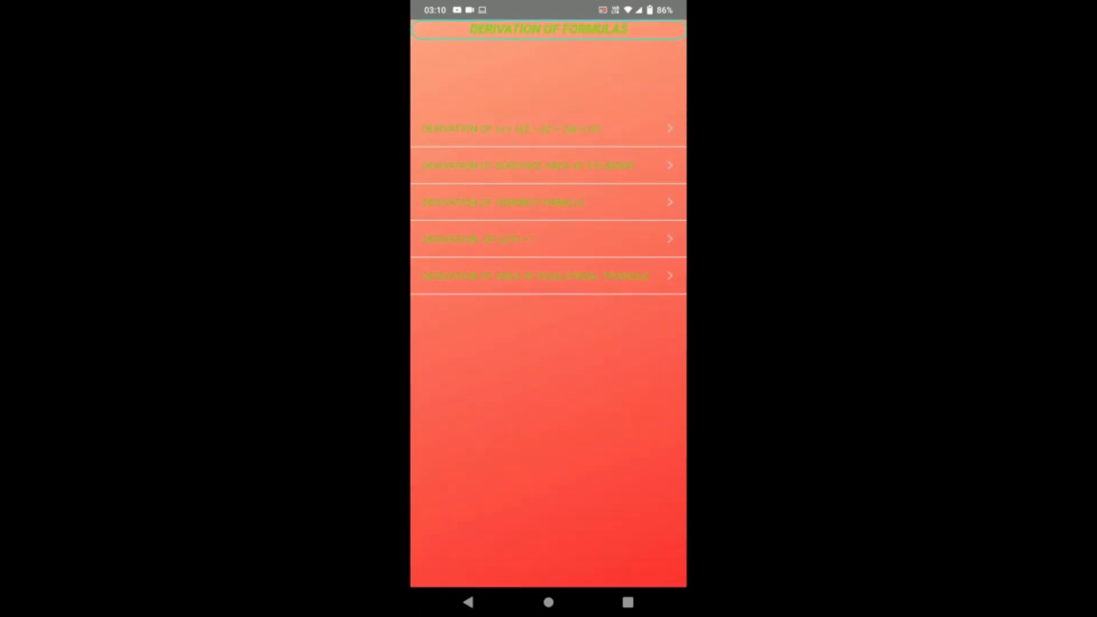
View a formula derivation, then go back toward the Fast & Error Free Maths tricks list
{"action": "left_click", "coordinate": [528, 164]}
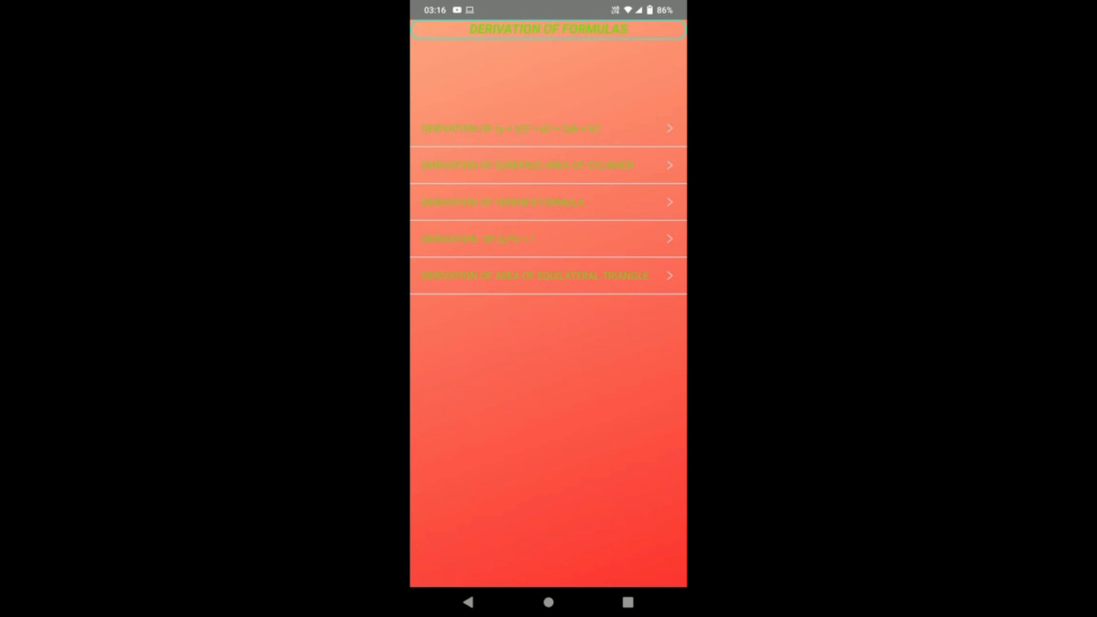
{"action": "left_click", "coordinate": [468, 602]}
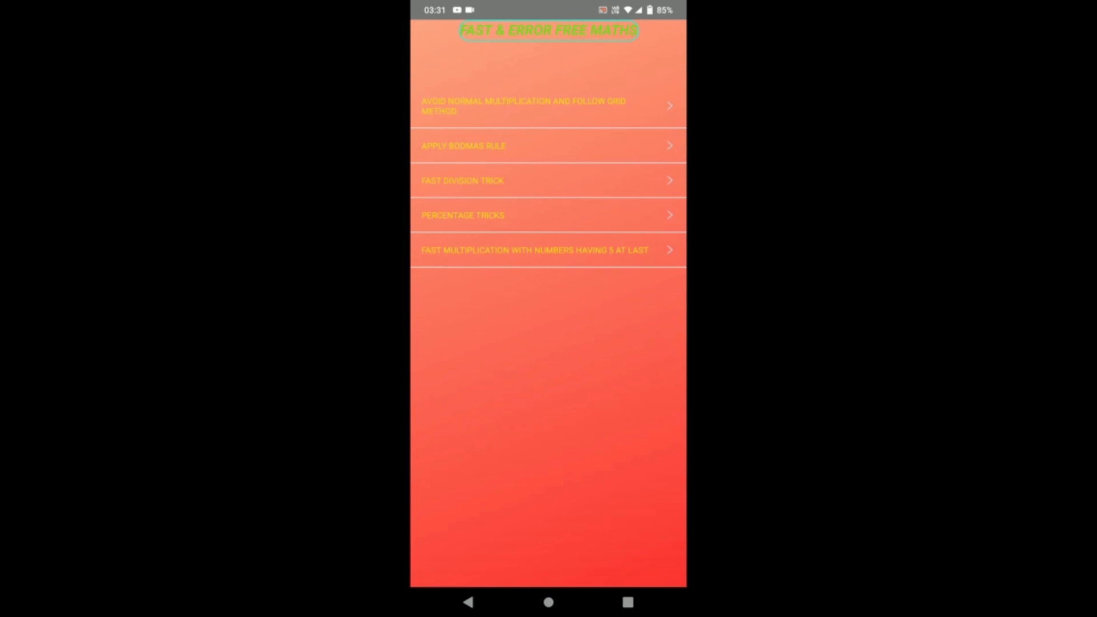
Watch the grid multiplication trick's long multiplication video and close it
{"action": "left_click", "coordinate": [548, 105]}
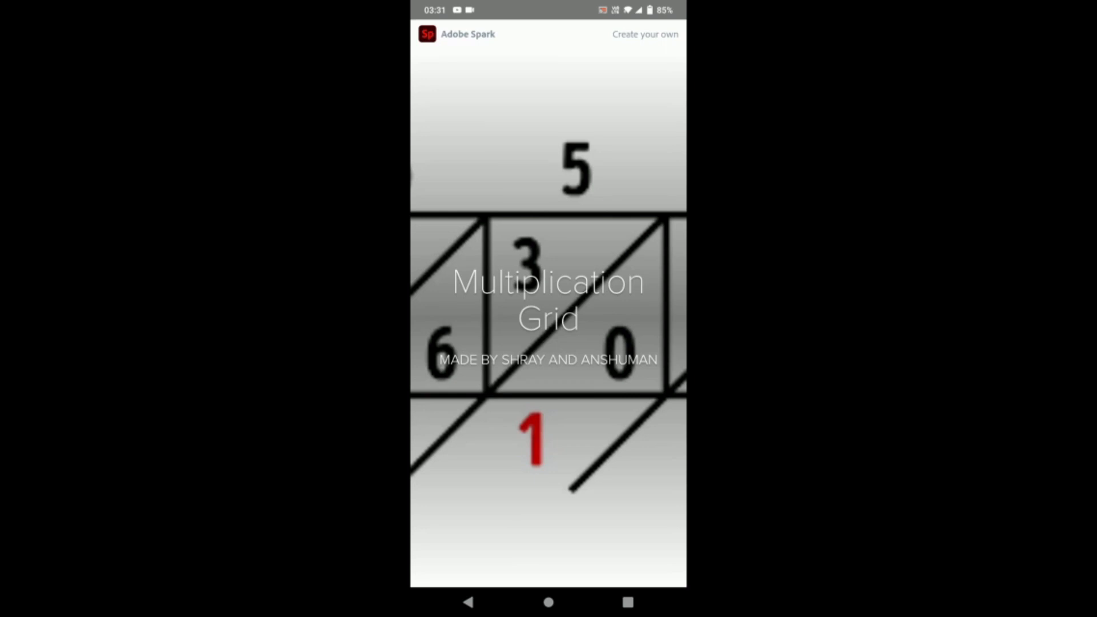
{"action": "scroll", "scroll_direction": "down", "scroll_amount": 3}
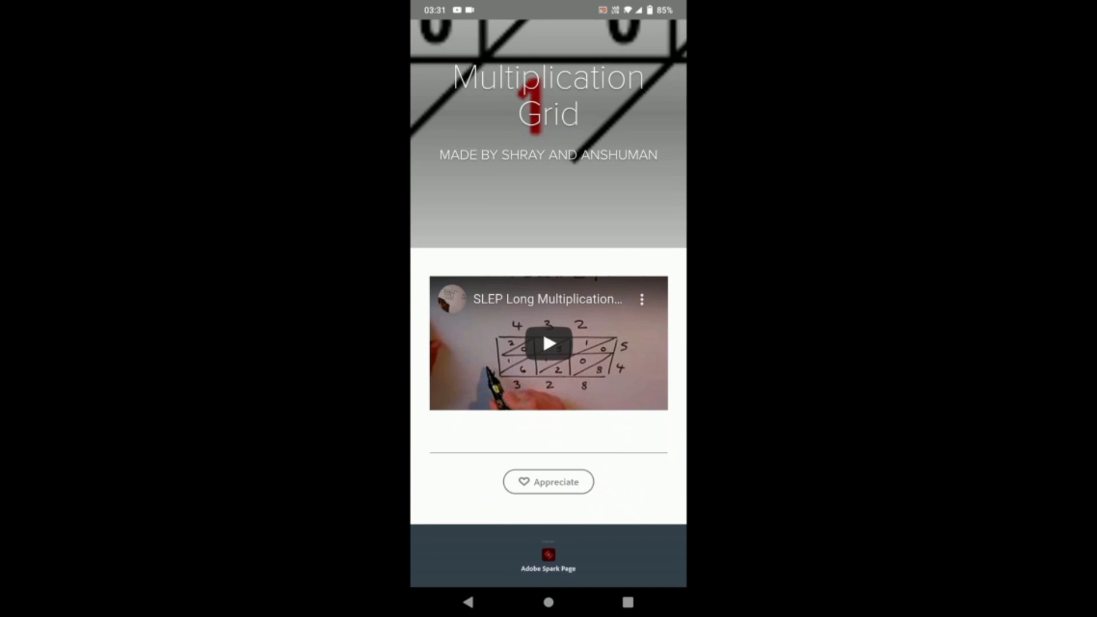
{"action": "left_click", "coordinate": [548, 343]}
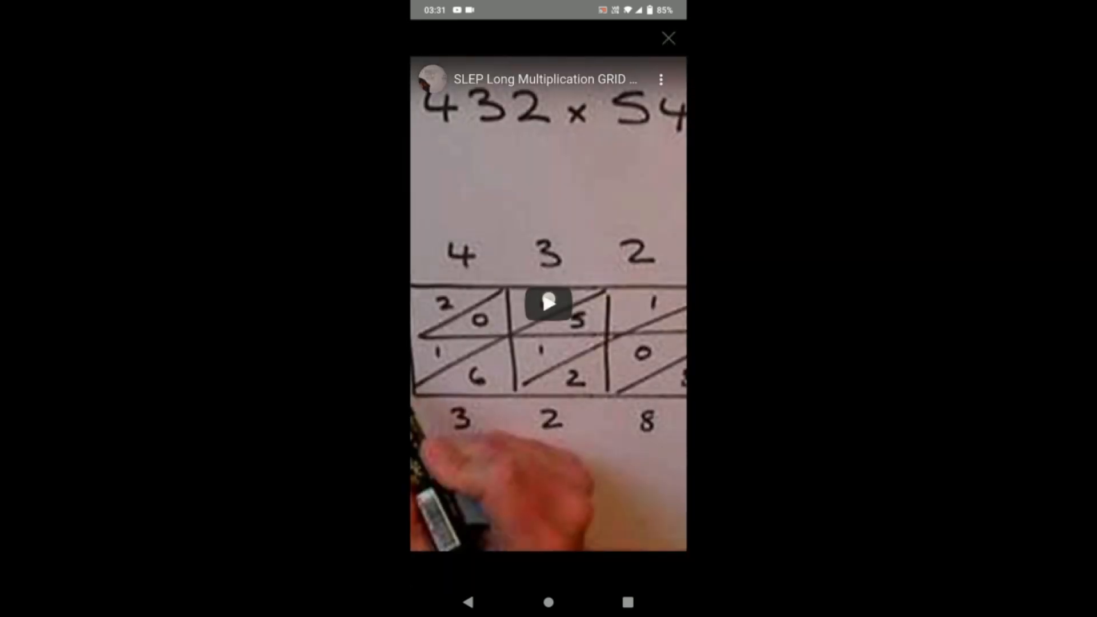
{"action": "left_click", "coordinate": [548, 302]}
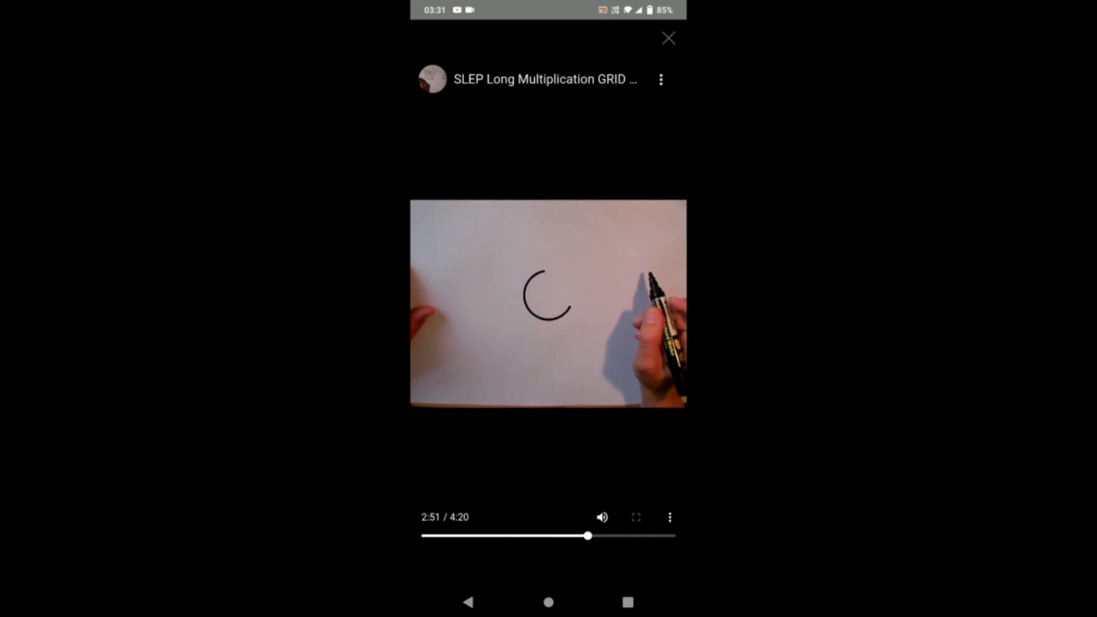
{"action": "left_click", "coordinate": [548, 302]}
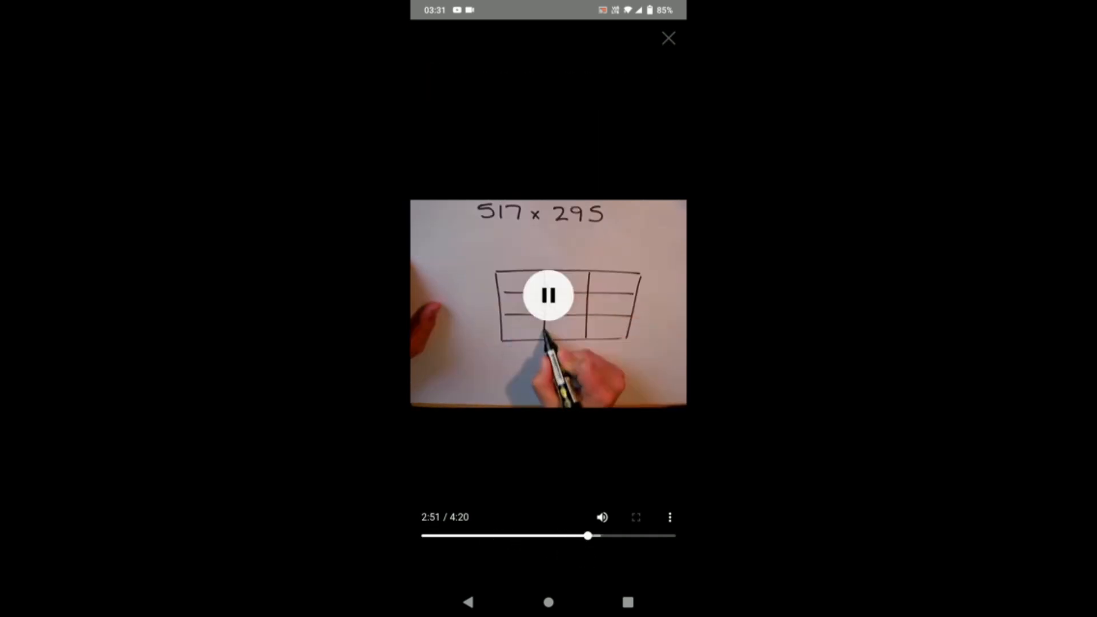
{"action": "left_click", "coordinate": [666, 37]}
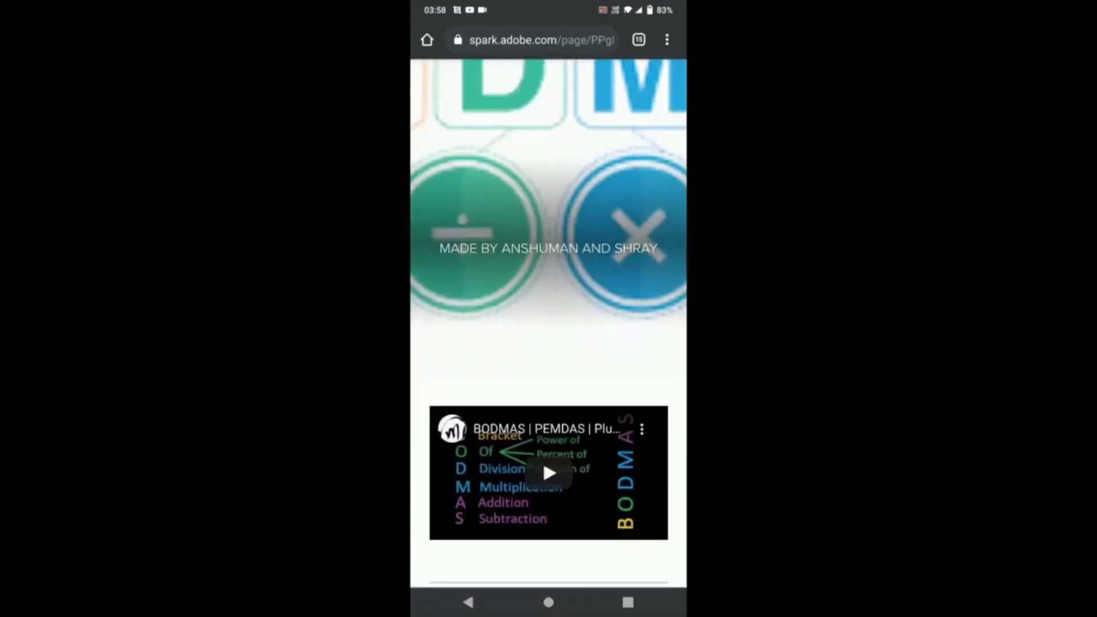
Watch the BODMAS video and close it to return home
{"action": "left_click", "coordinate": [547, 472]}
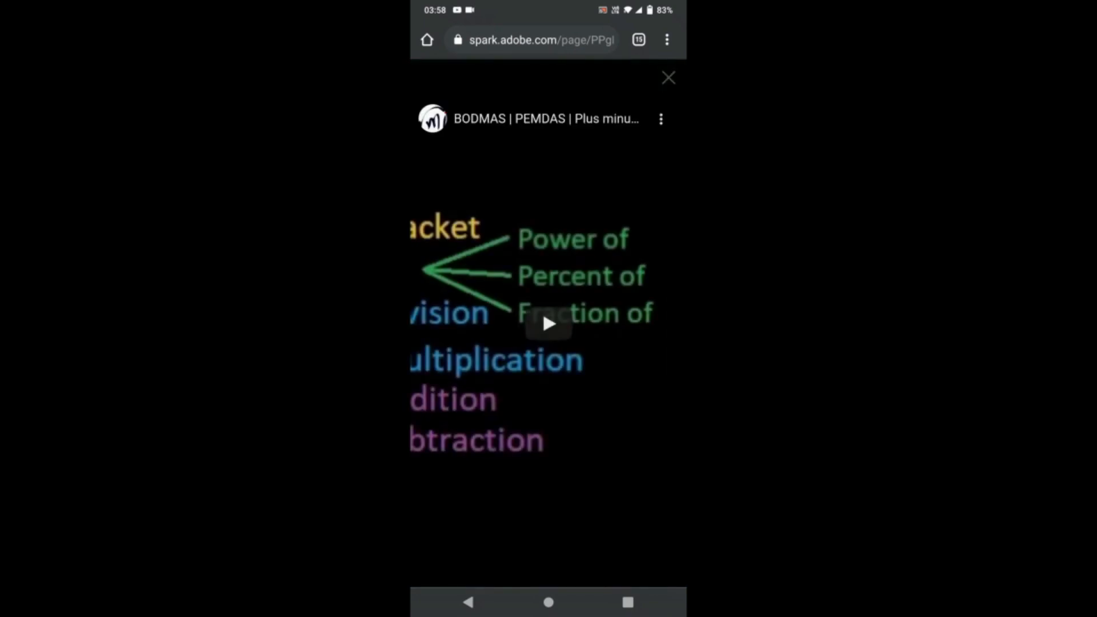
{"action": "left_click", "coordinate": [547, 323]}
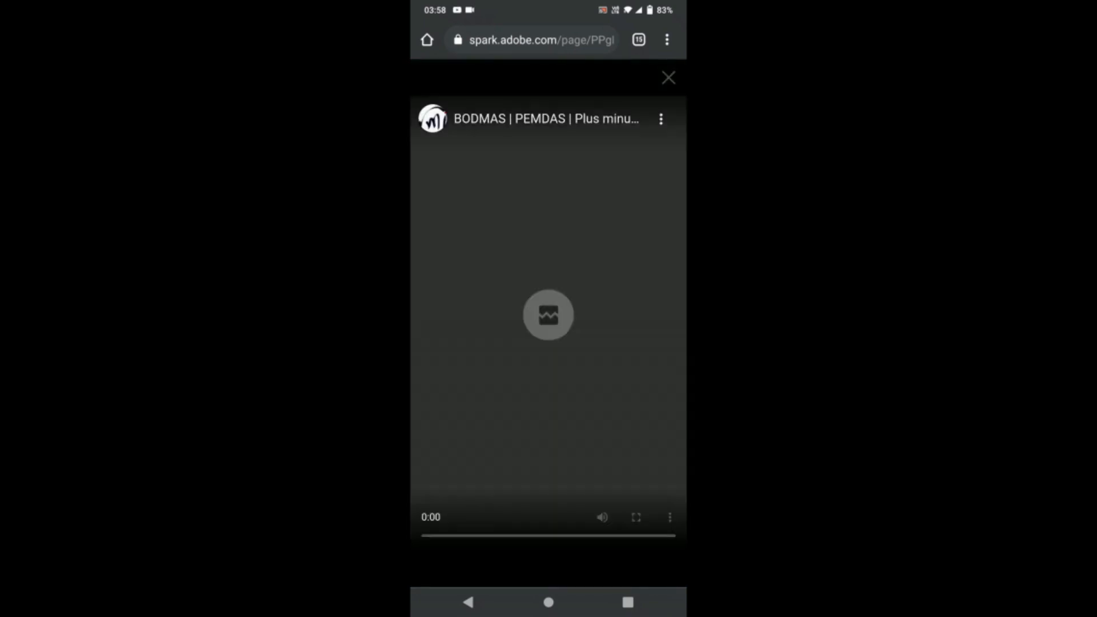
{"action": "left_click", "coordinate": [547, 315]}
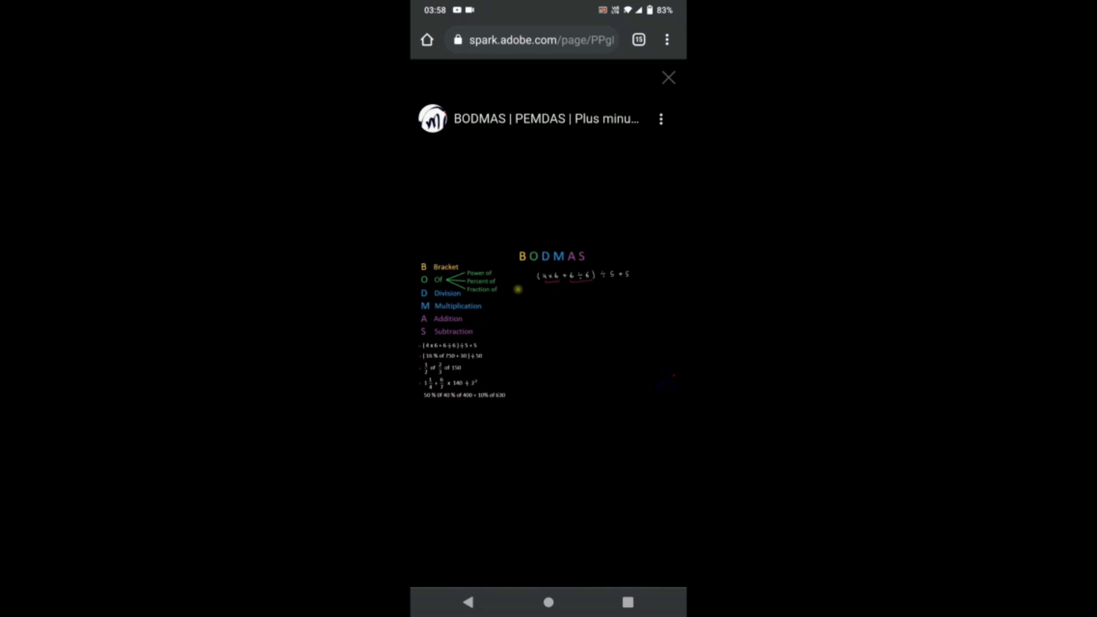
{"action": "left_click", "coordinate": [668, 77]}
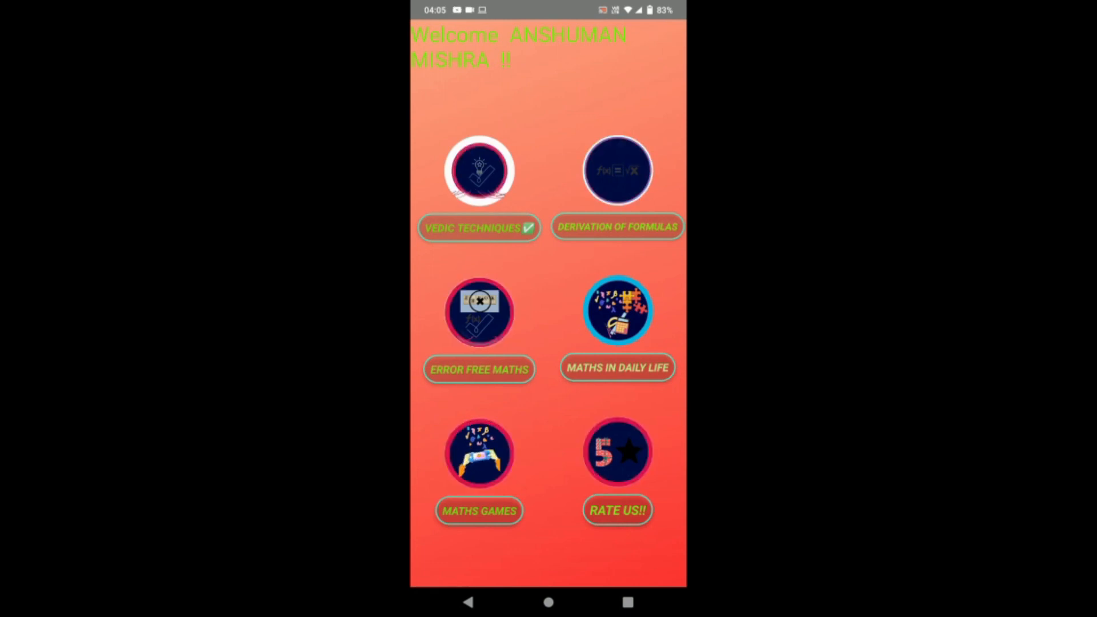
Read the Maths in Daily Life pages on Trigonometry and Time, returning to the topic list
{"action": "left_click", "coordinate": [615, 310]}
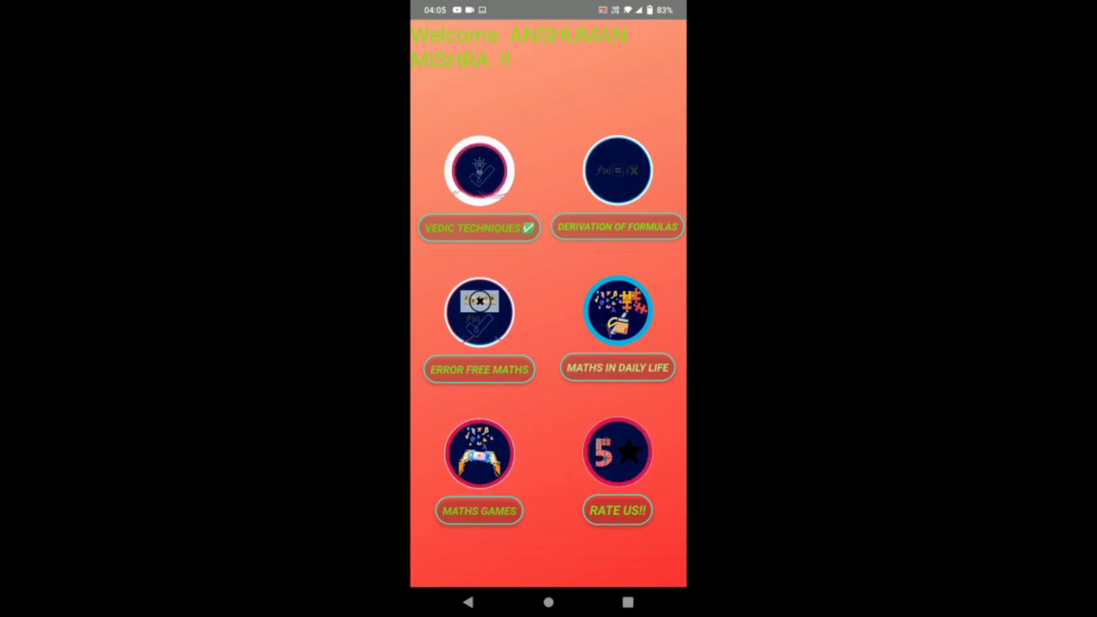
{"action": "left_click", "coordinate": [617, 310]}
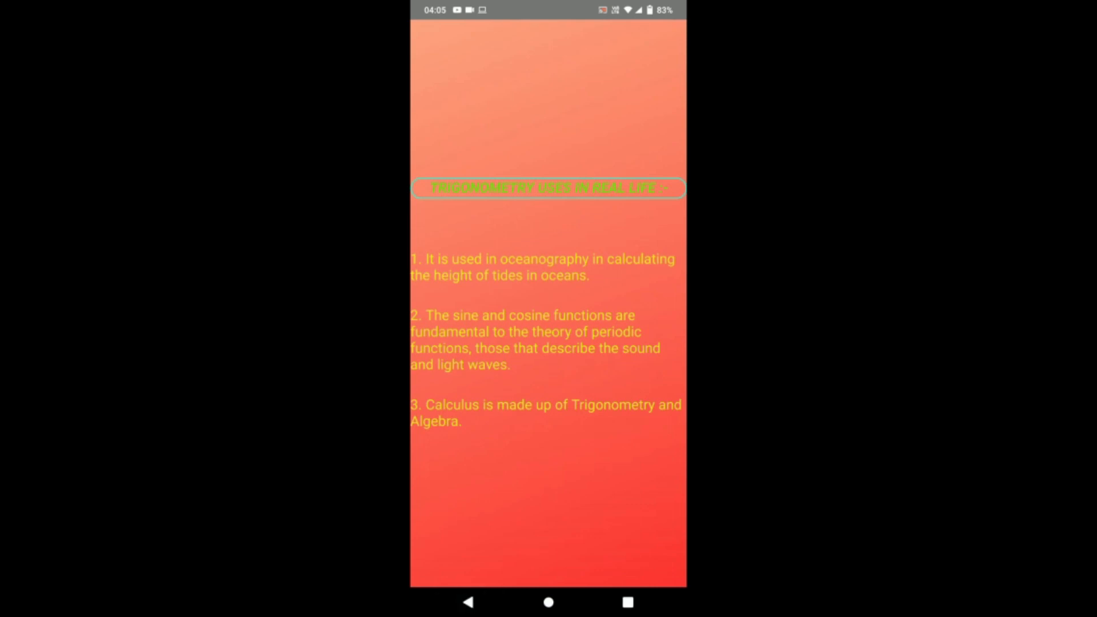
{"action": "left_click", "coordinate": [467, 602]}
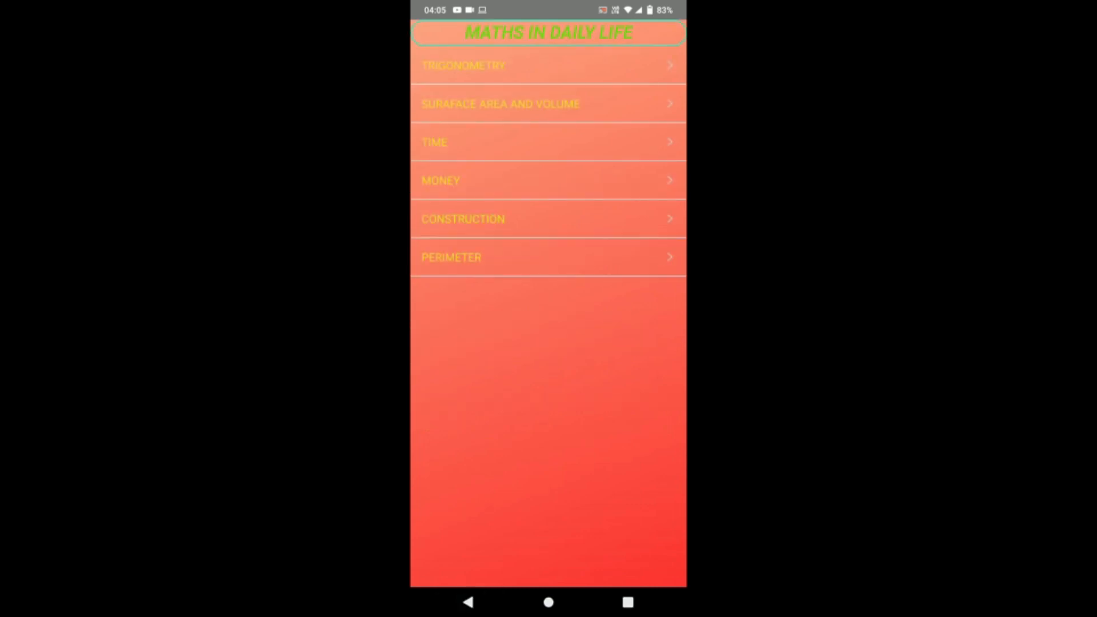
{"action": "left_click", "coordinate": [548, 142]}
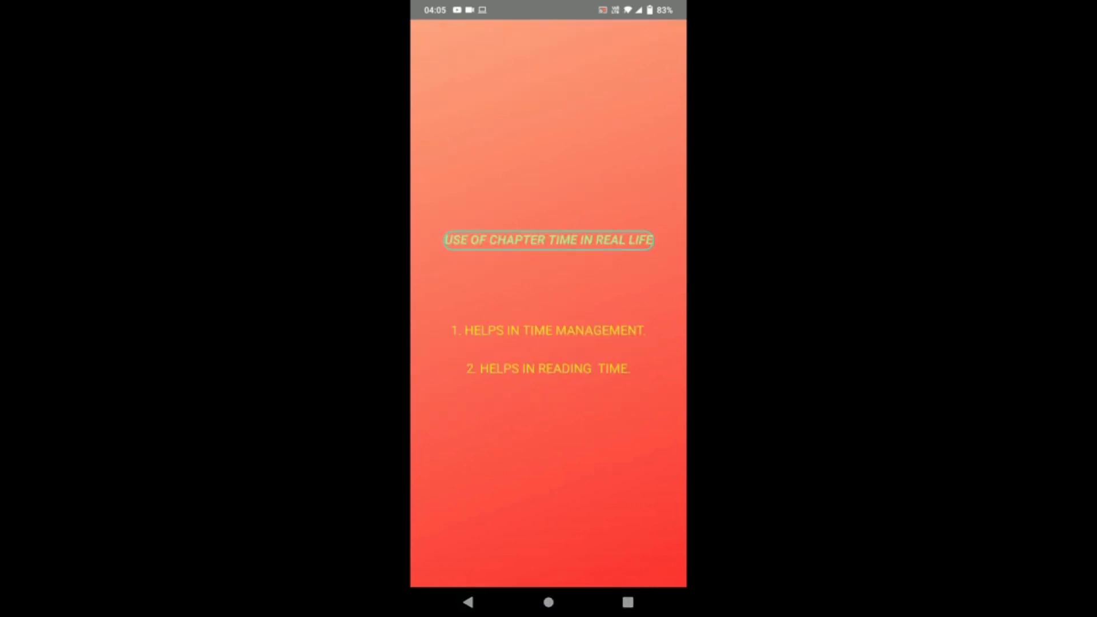
{"action": "left_click", "coordinate": [468, 602]}
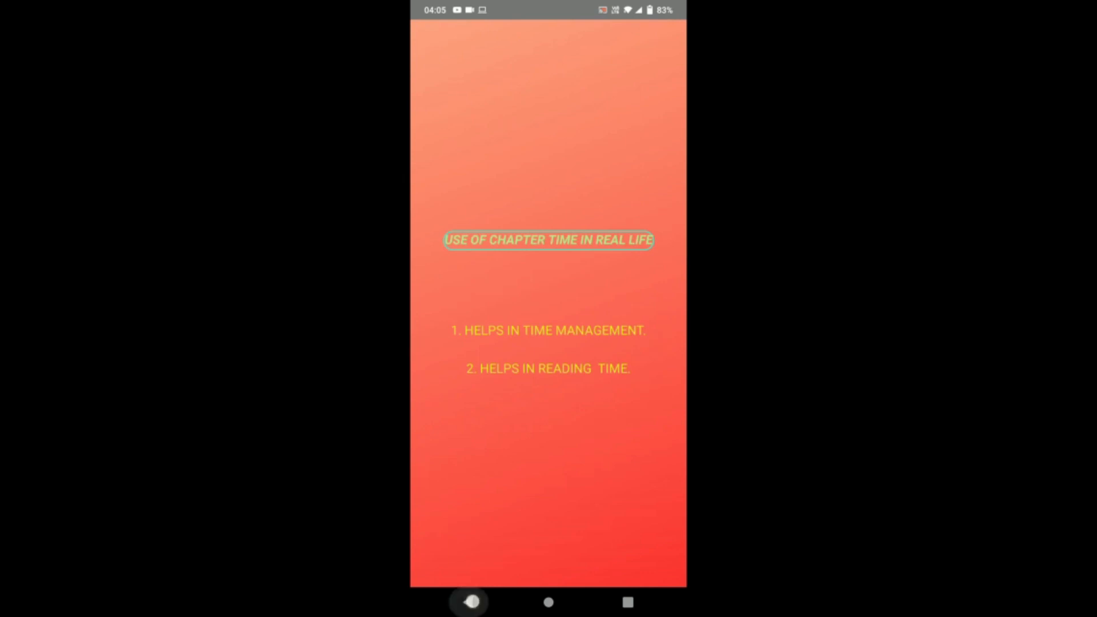
Read the real-life uses of Money and go back to the topic list
{"action": "left_click", "coordinate": [468, 602]}
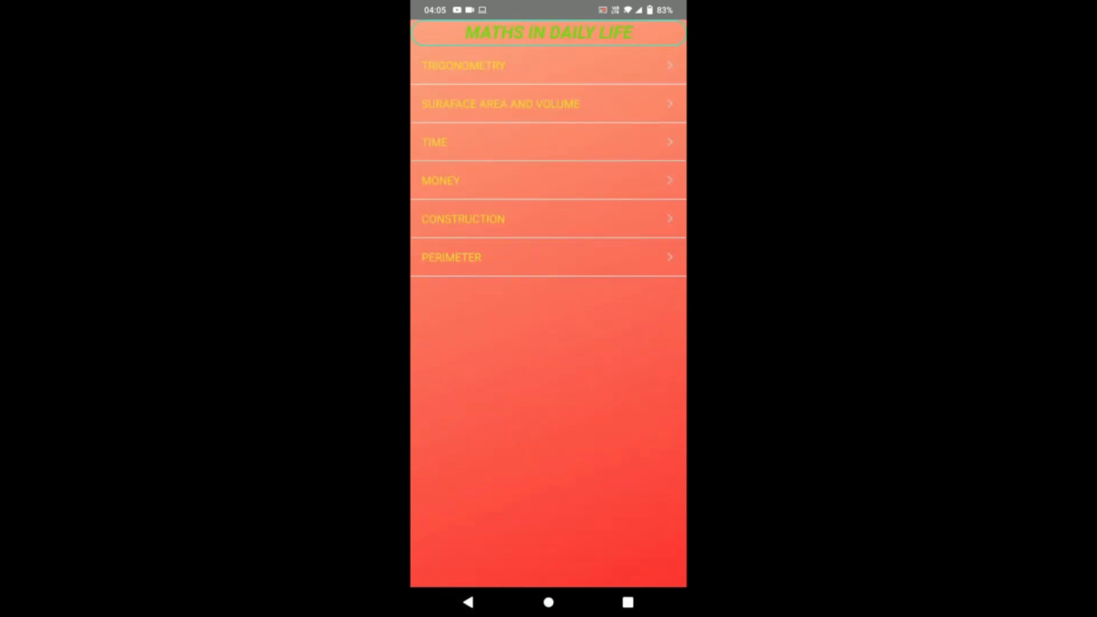
{"action": "left_click", "coordinate": [547, 180]}
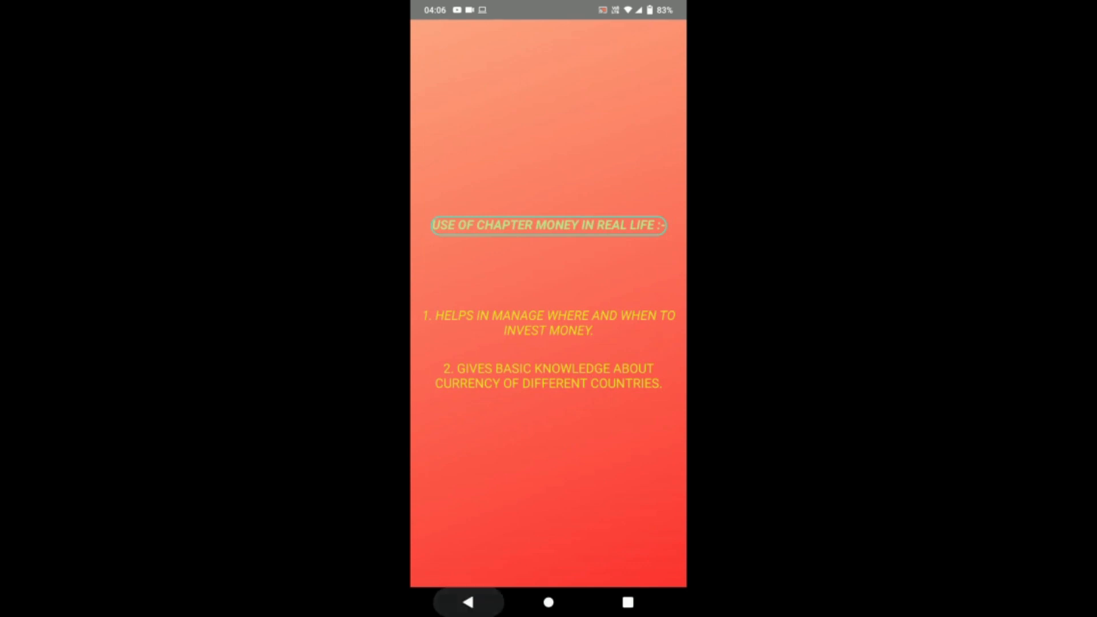
{"action": "left_click", "coordinate": [467, 602]}
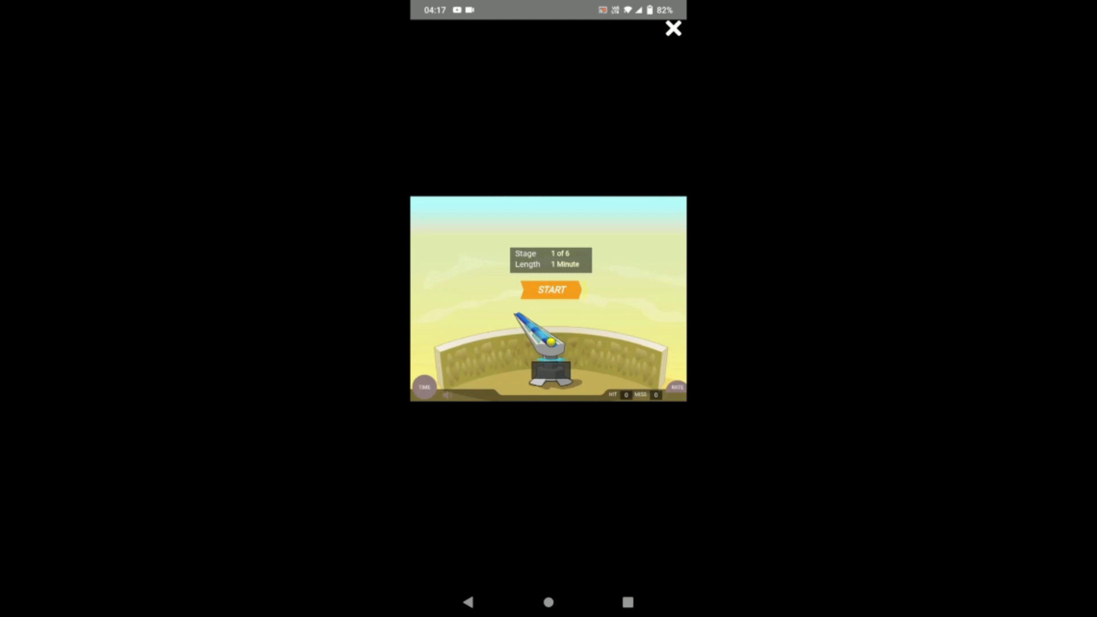
Play stage 1 of the cannon Division Game, then exit to the Maths Games list
{"action": "left_click", "coordinate": [551, 289]}
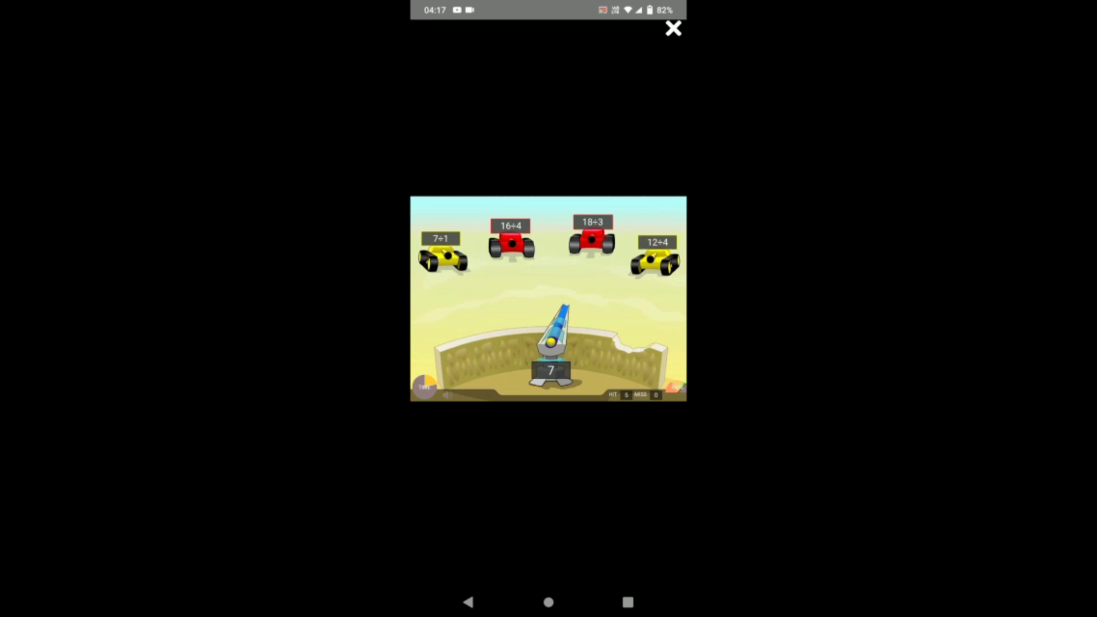
{"action": "left_click", "coordinate": [672, 27]}
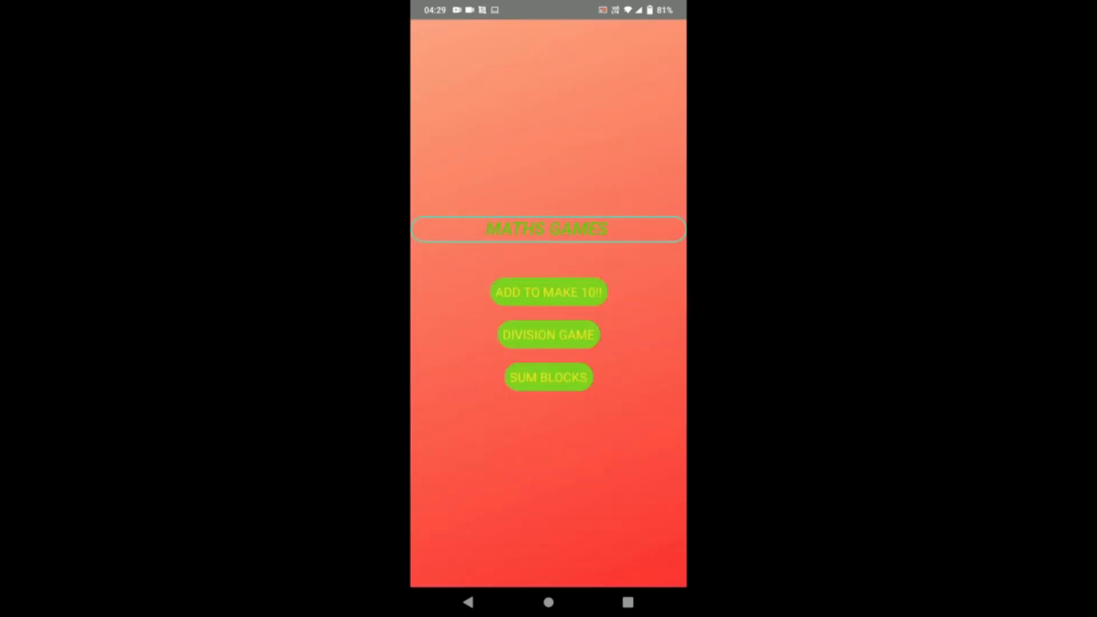